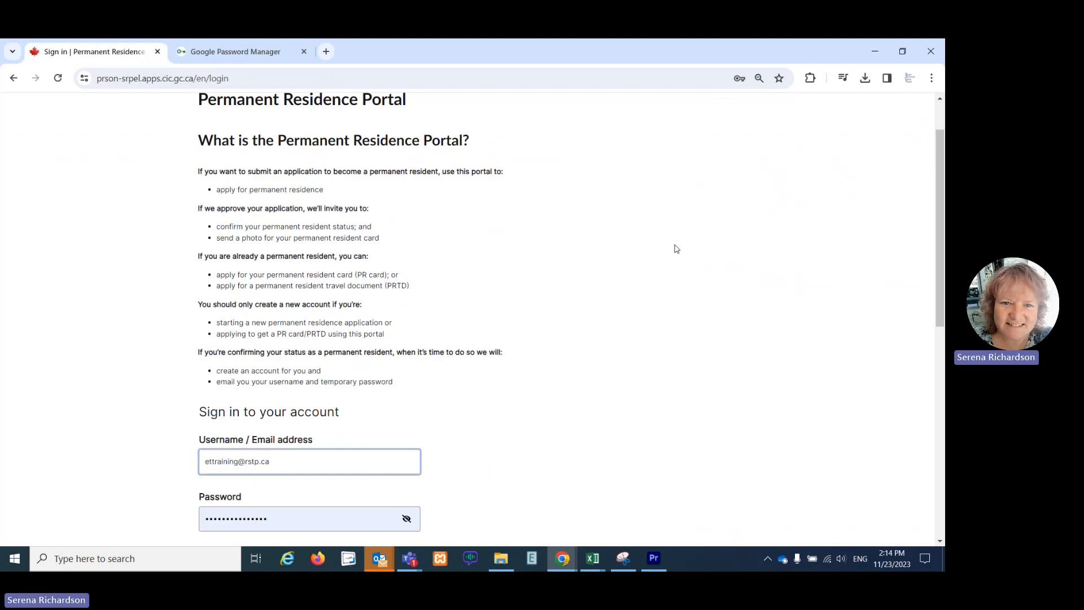
{"action": "mouse_move", "coordinate": [441, 402]}
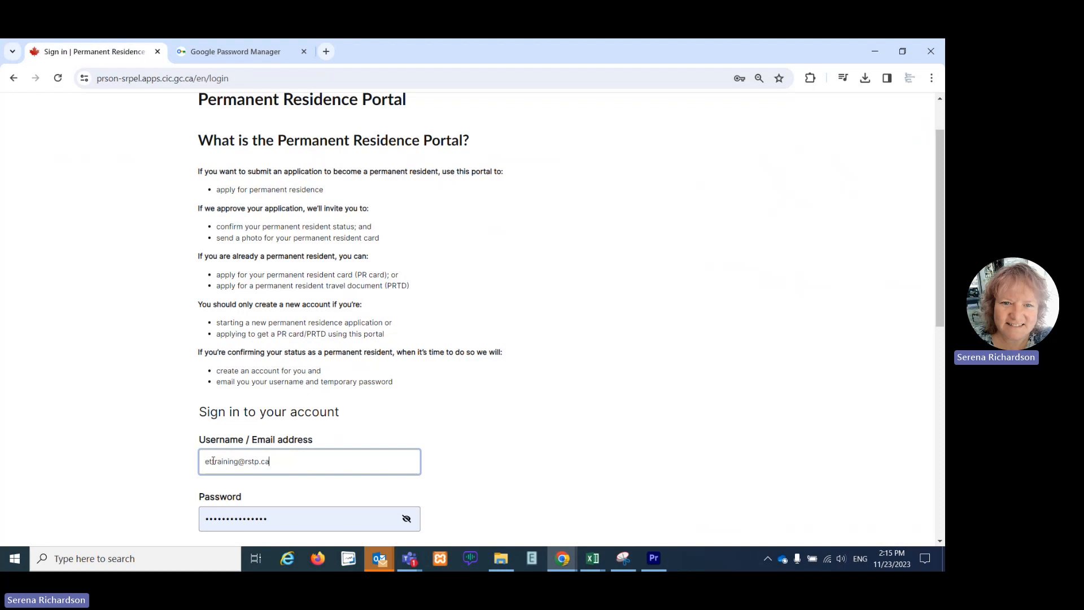
After viewing the username login suggestions, open Google Password Manager from Chrome's main menu.
{"action": "left_click", "coordinate": [309, 462]}
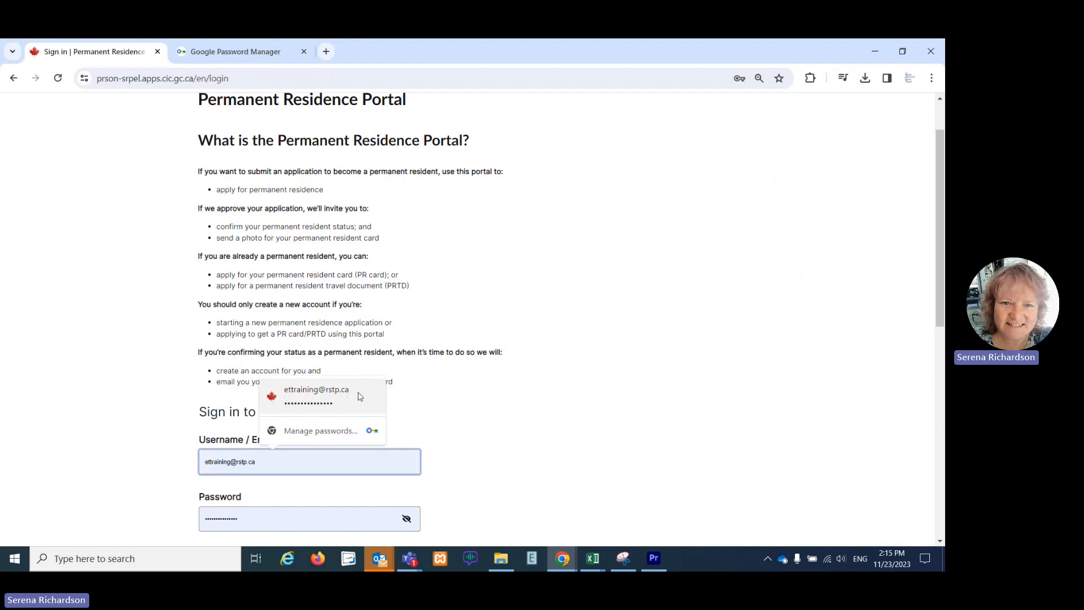
{"action": "mouse_move", "coordinate": [345, 410]}
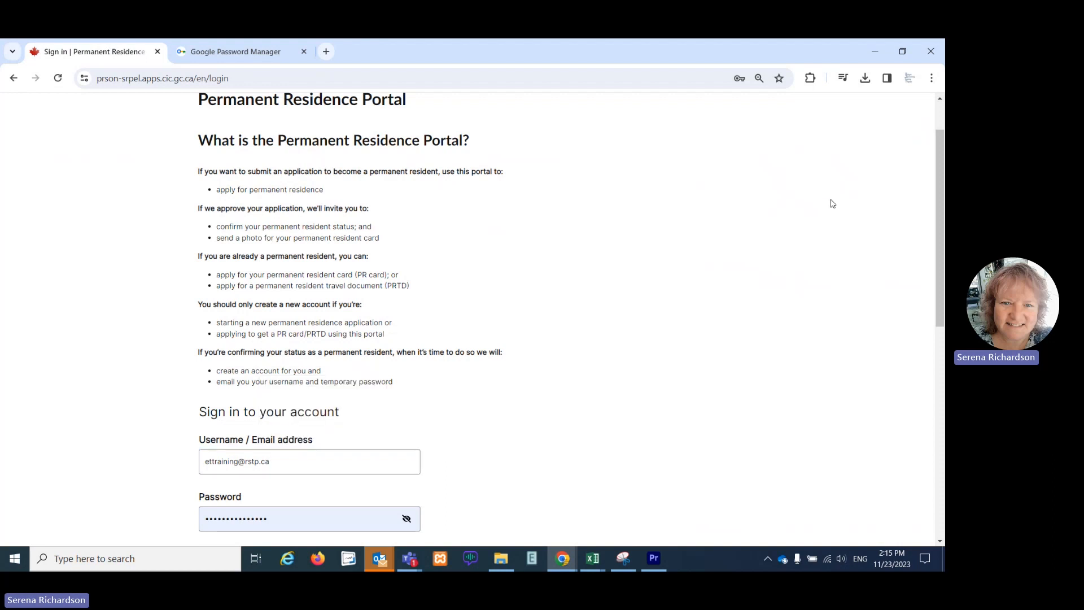
{"action": "mouse_move", "coordinate": [932, 78]}
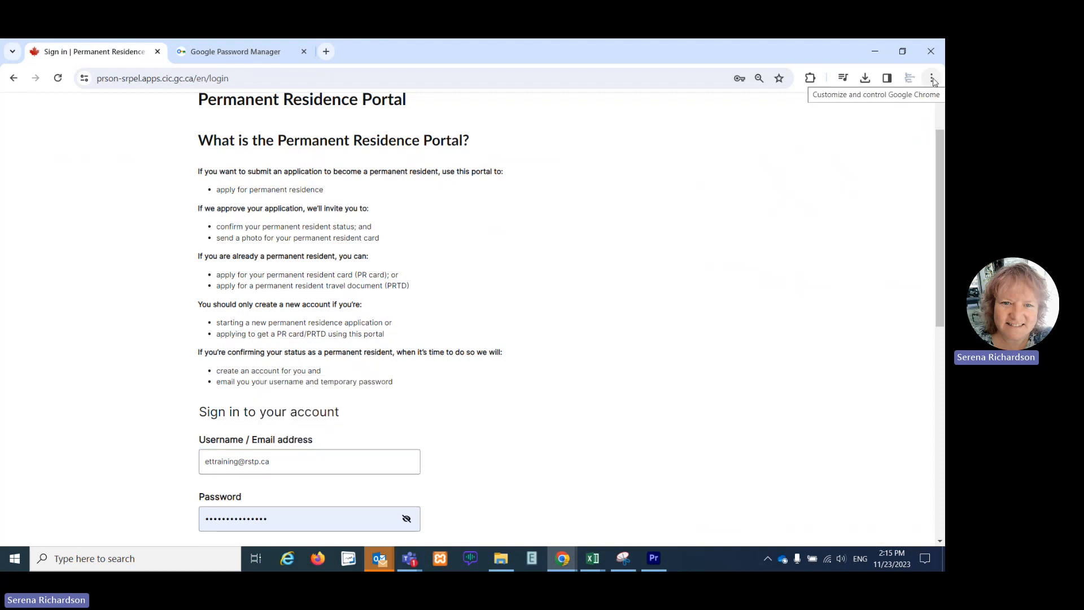
{"action": "left_click", "coordinate": [932, 78]}
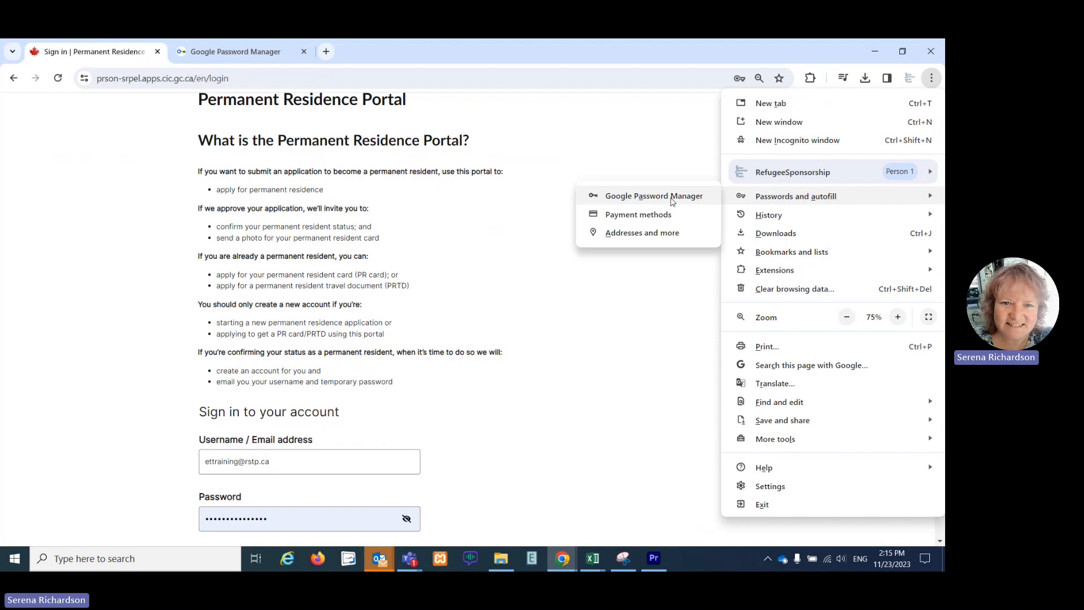
{"action": "left_click", "coordinate": [652, 196]}
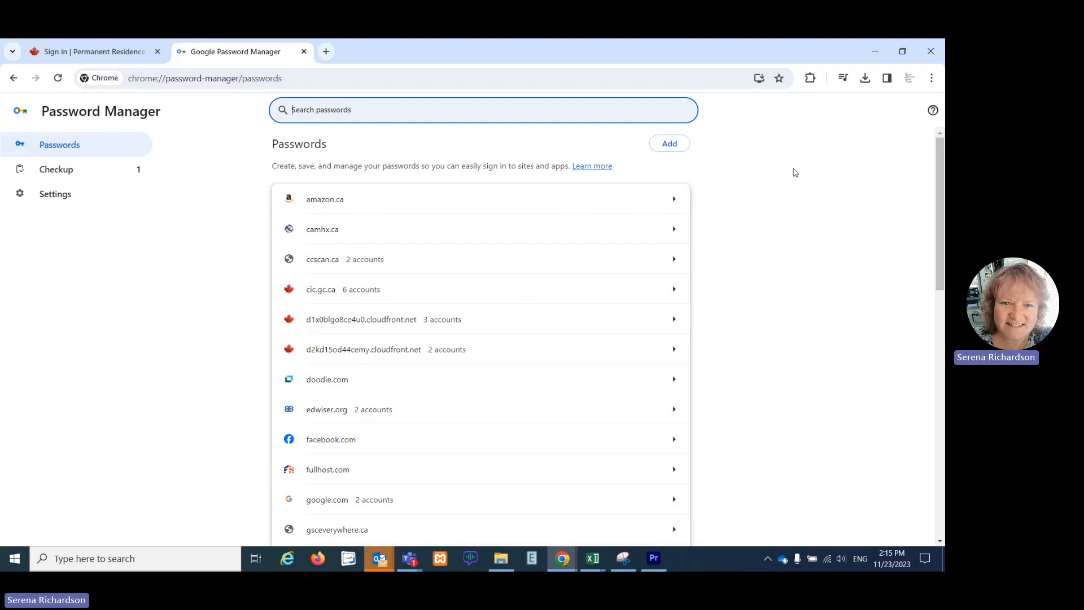
{"action": "mouse_move", "coordinate": [334, 292]}
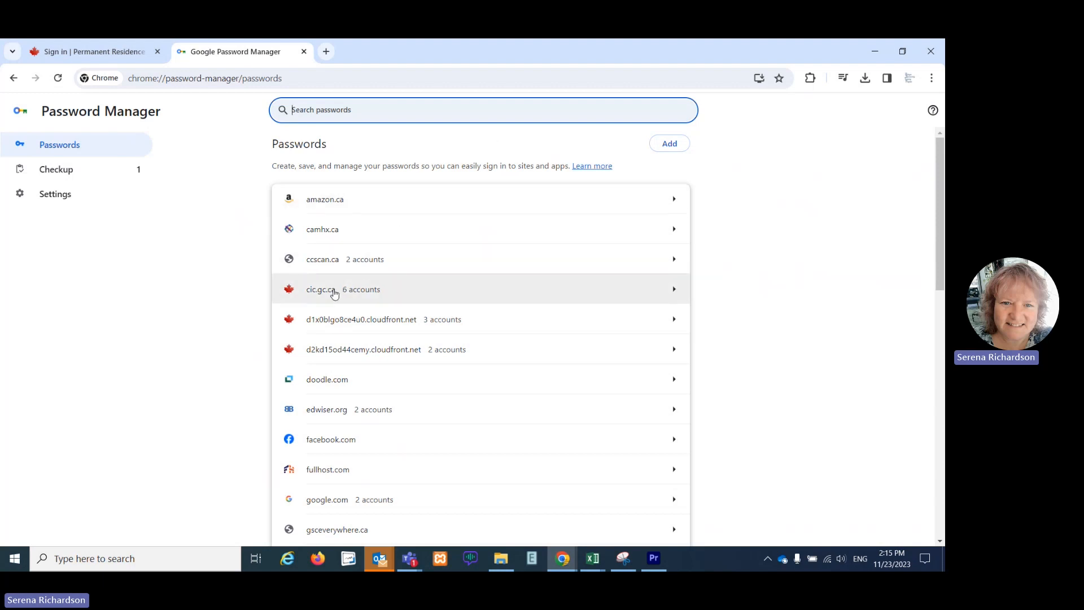
{"action": "mouse_move", "coordinate": [381, 293]}
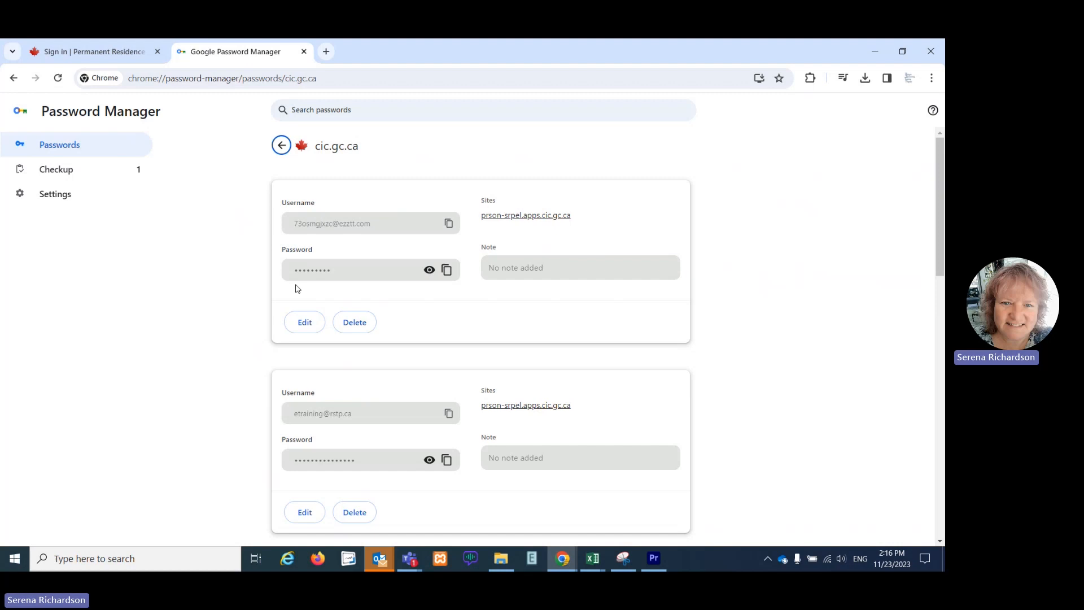
{"action": "mouse_move", "coordinate": [454, 334]}
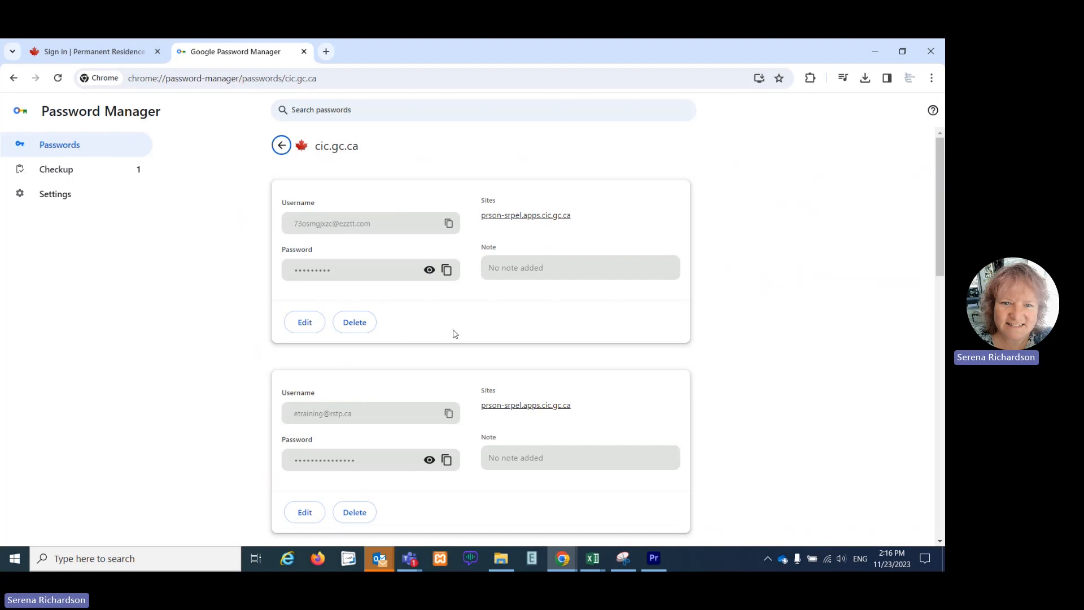
Scroll through the cic.gc.ca accounts and delete the misspelled username's saved login.
{"action": "scroll", "scroll_direction": "down", "scroll_amount": 3}
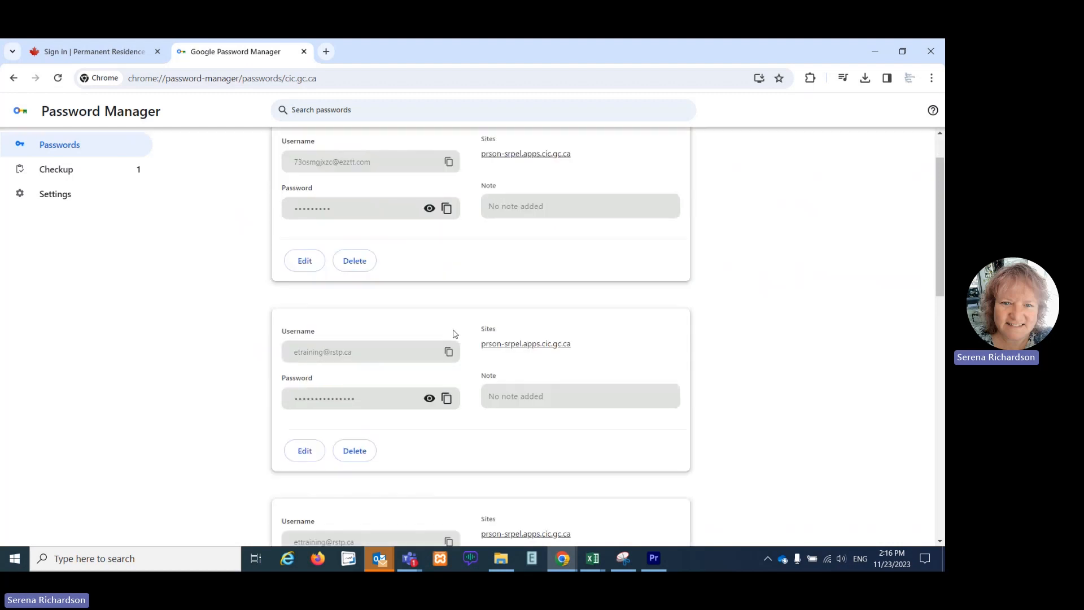
{"action": "scroll", "scroll_direction": "down", "scroll_amount": 3}
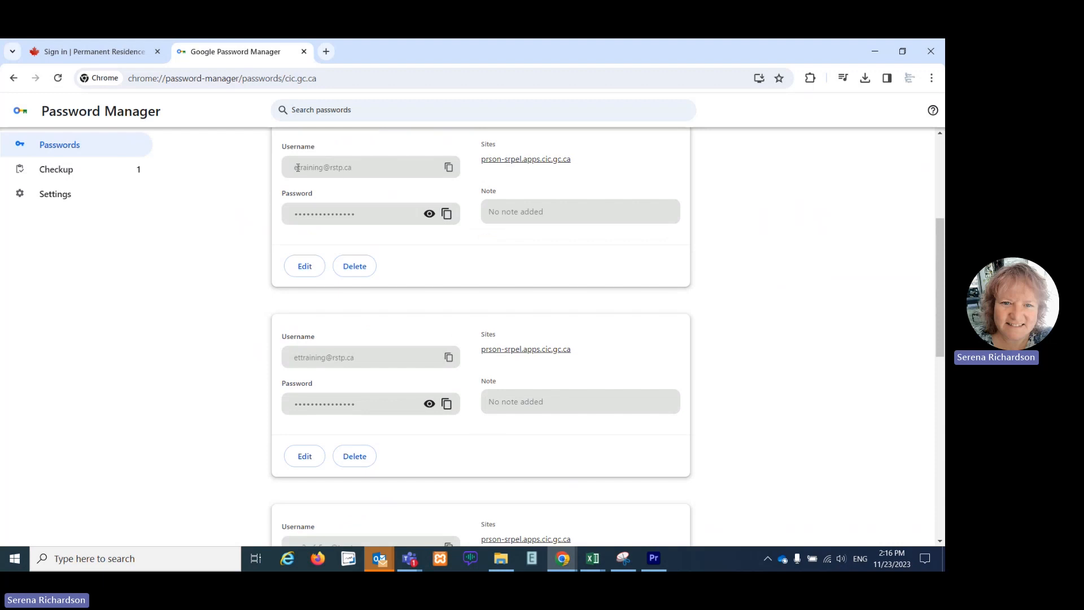
{"action": "mouse_move", "coordinate": [357, 168]}
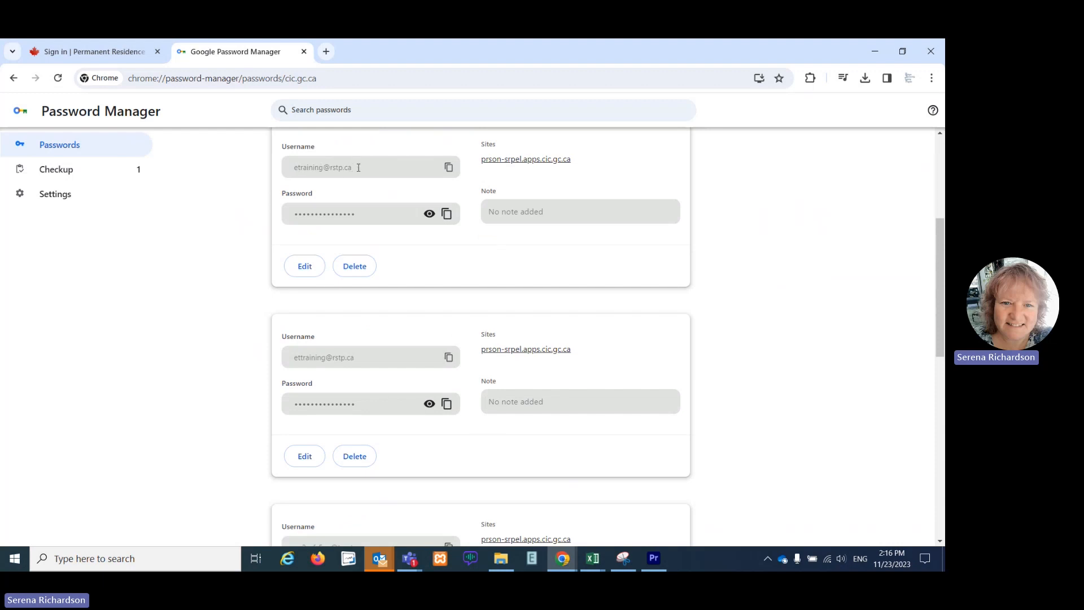
{"action": "scroll", "scroll_direction": "down", "scroll_amount": 3}
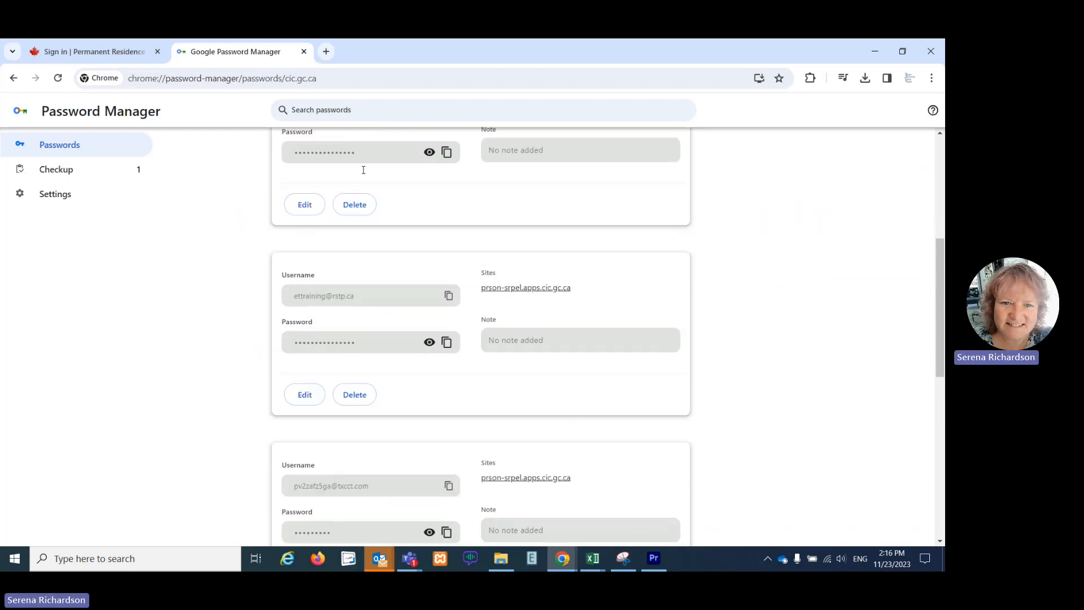
{"action": "scroll", "scroll_direction": "down", "scroll_amount": 3}
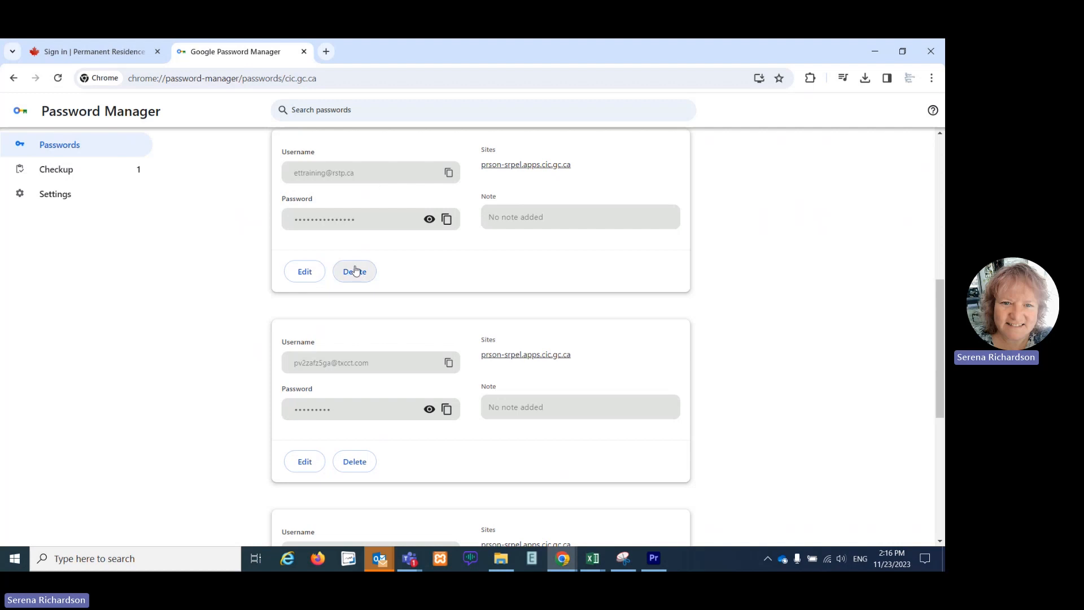
{"action": "left_click", "coordinate": [354, 271]}
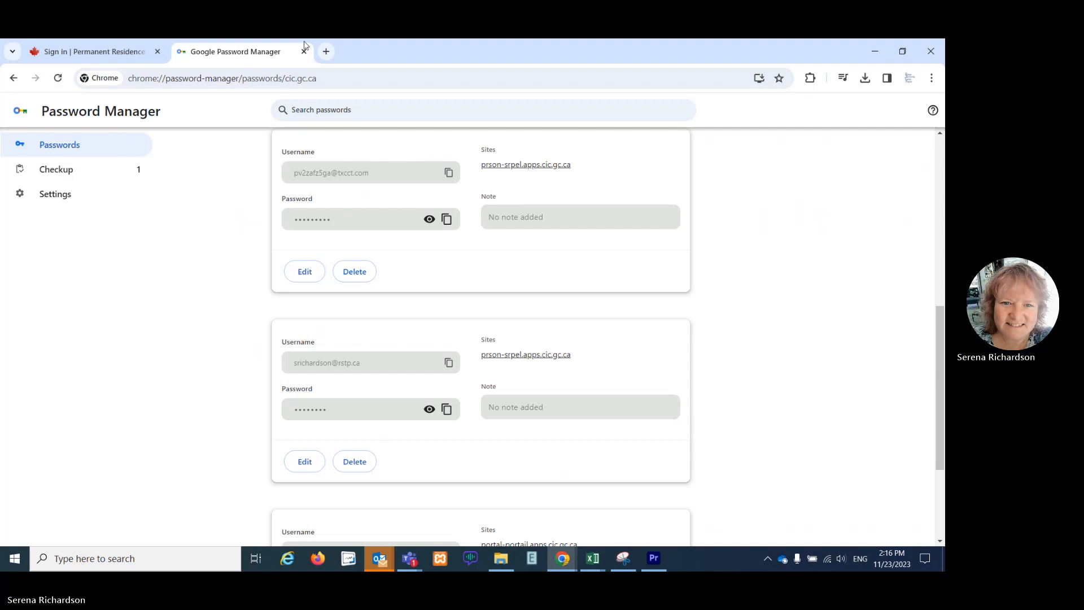
Close Password Manager and verify the username suggestions show five accounts, without the misspelled one.
{"action": "left_click", "coordinate": [90, 52]}
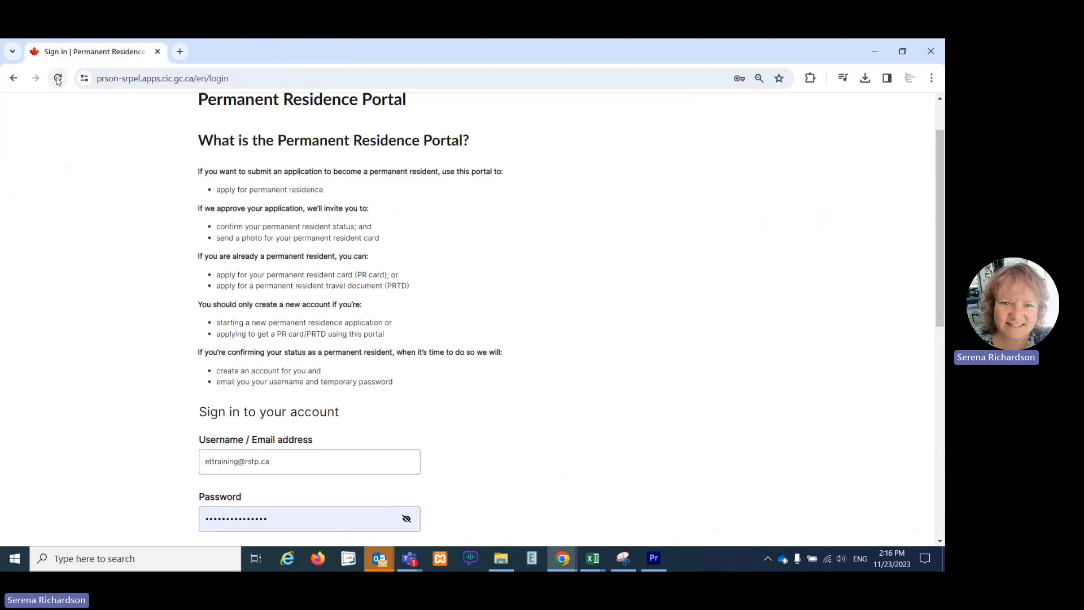
{"action": "scroll", "scroll_direction": "down", "scroll_amount": 3}
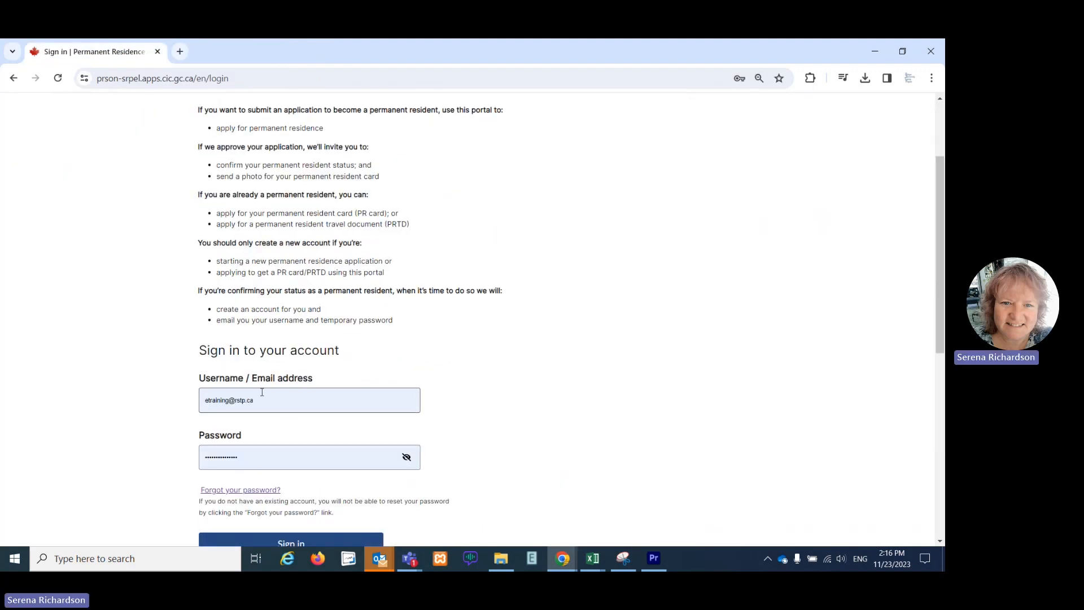
{"action": "left_click", "coordinate": [308, 399]}
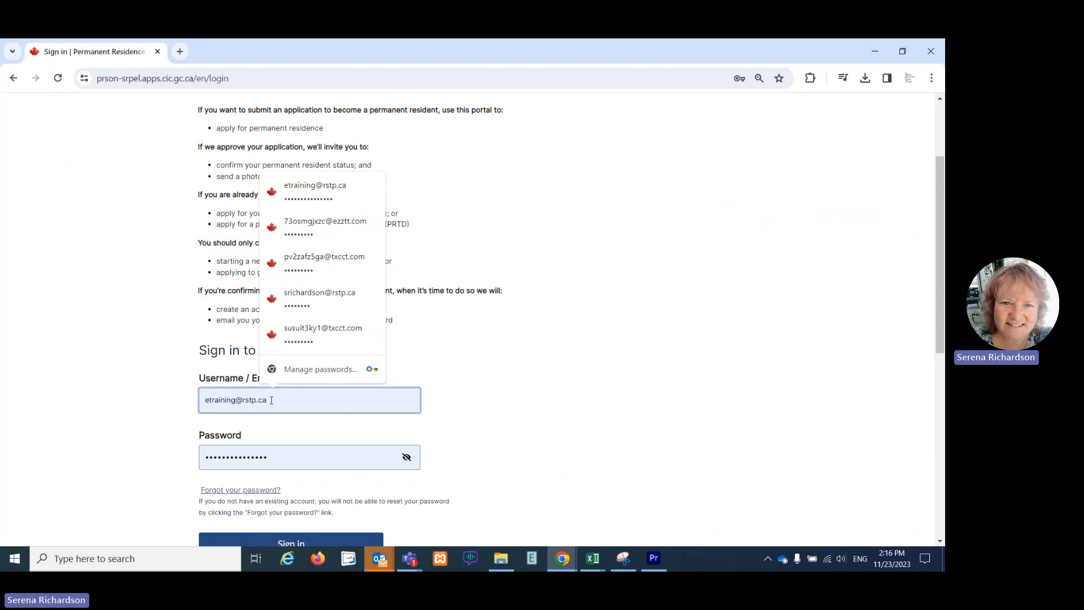
{"action": "left_click", "coordinate": [315, 192]}
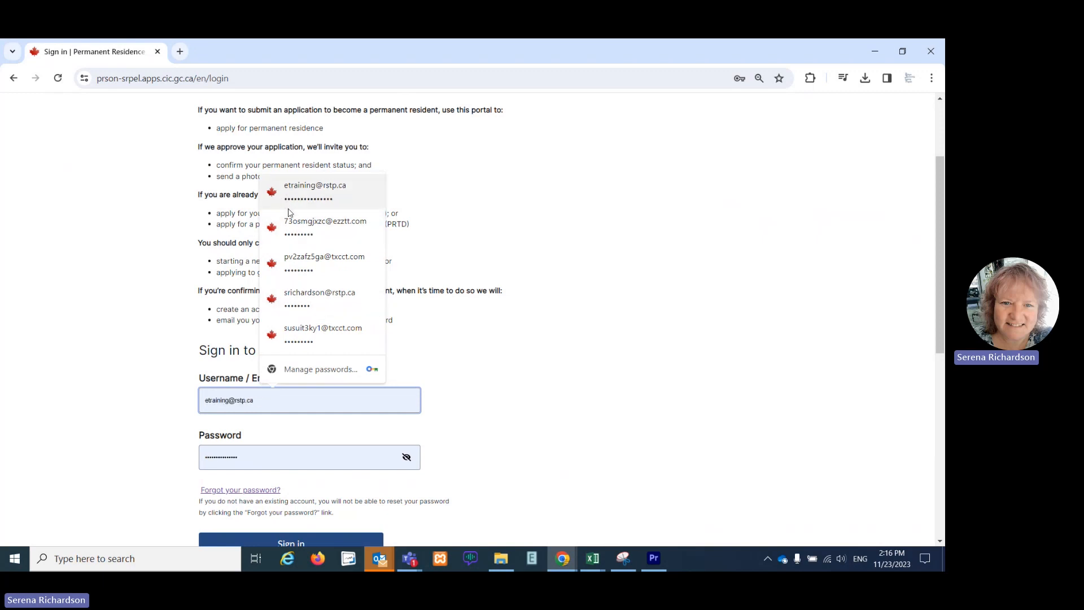
{"action": "mouse_move", "coordinate": [279, 204]}
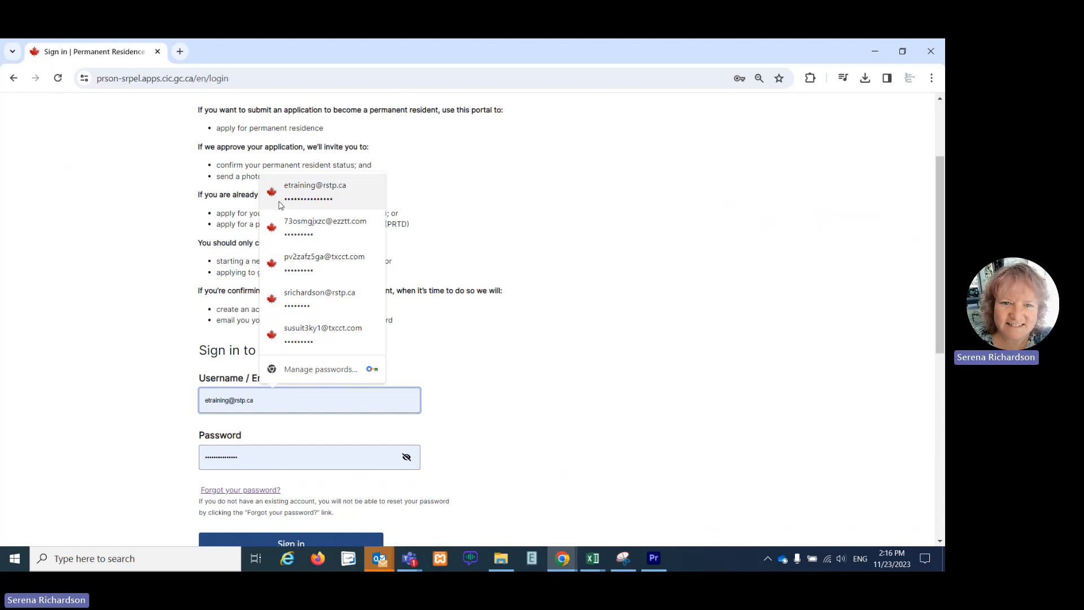